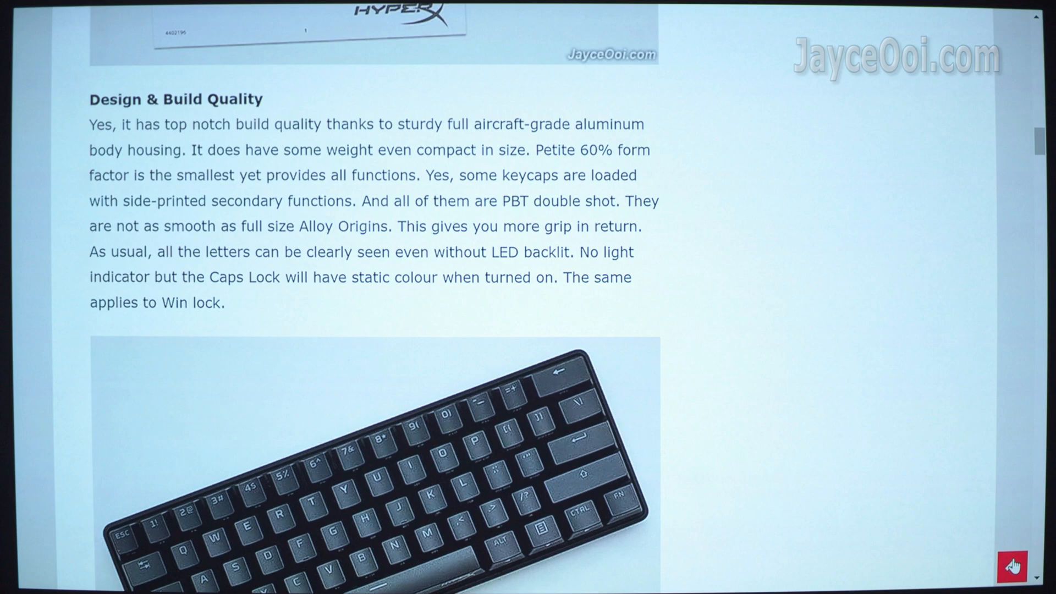
Show the Mi Smart Projector 2 Uniformity note with its three rows of RGB readings
left_click(1013, 564)
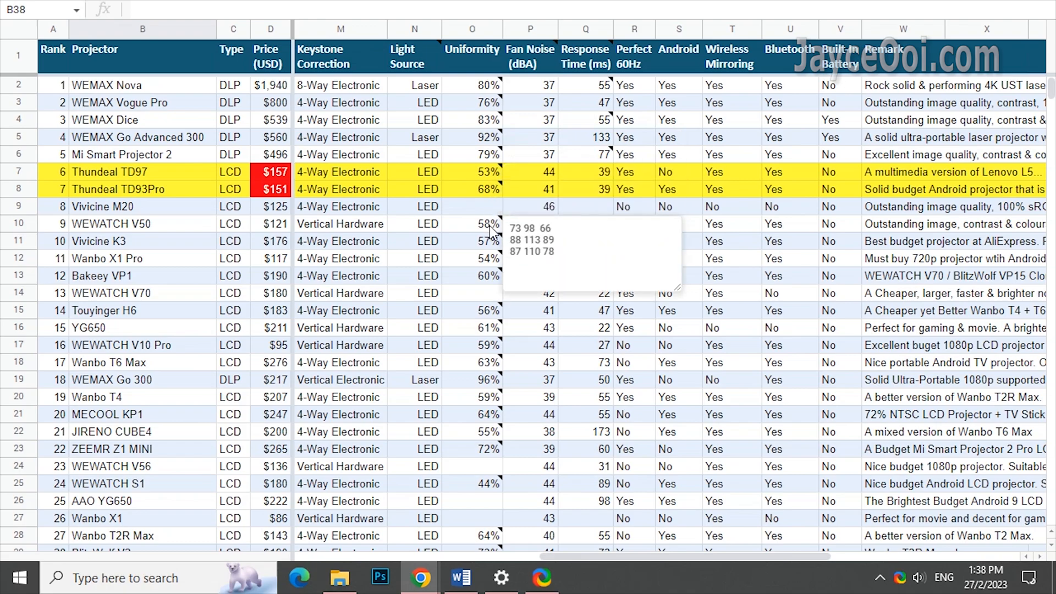
mouse_move(492, 414)
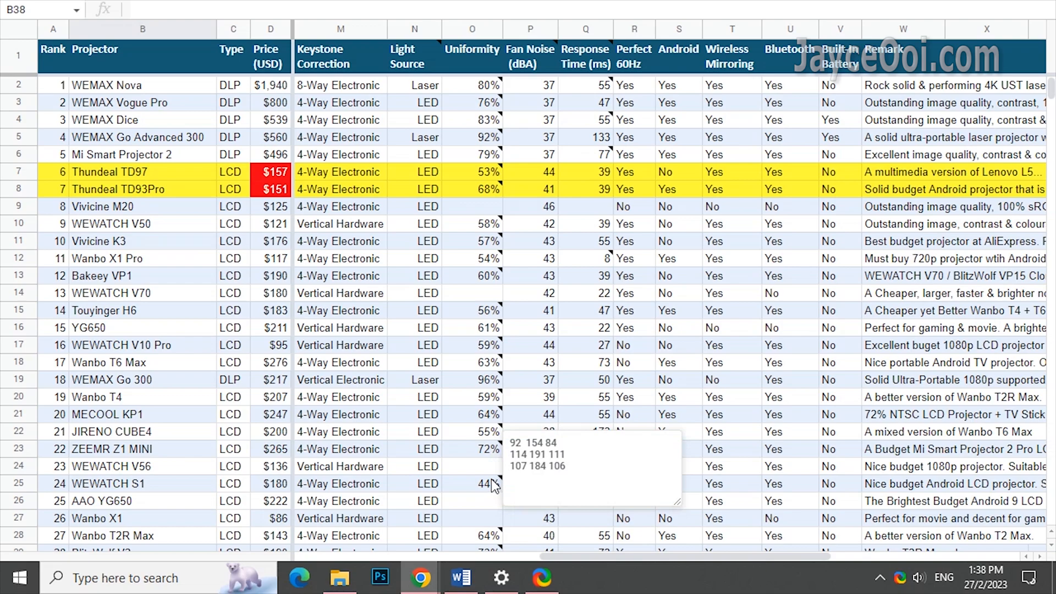
mouse_move(74, 139)
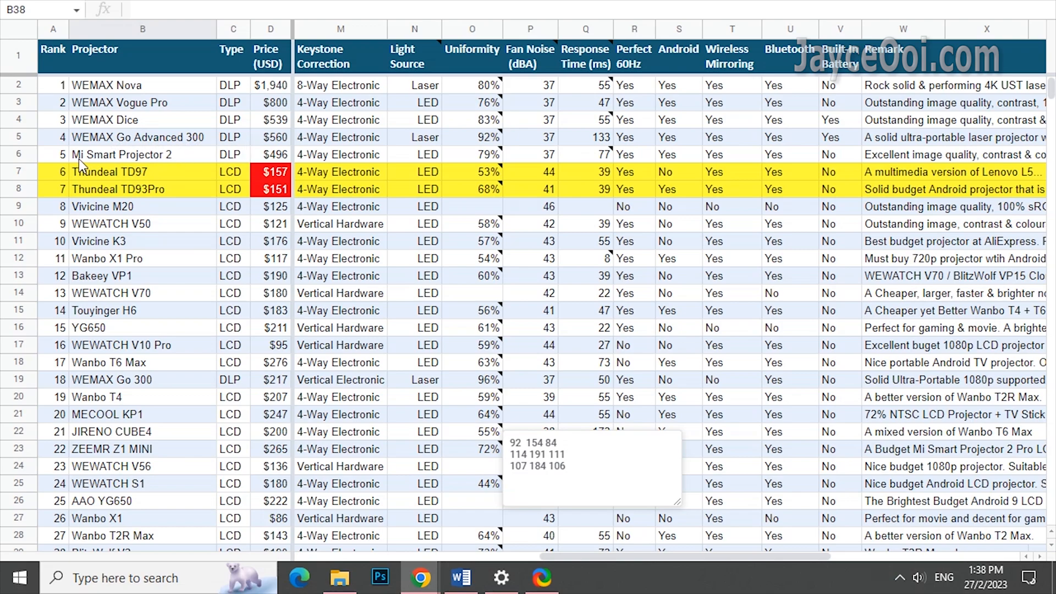
mouse_move(657, 164)
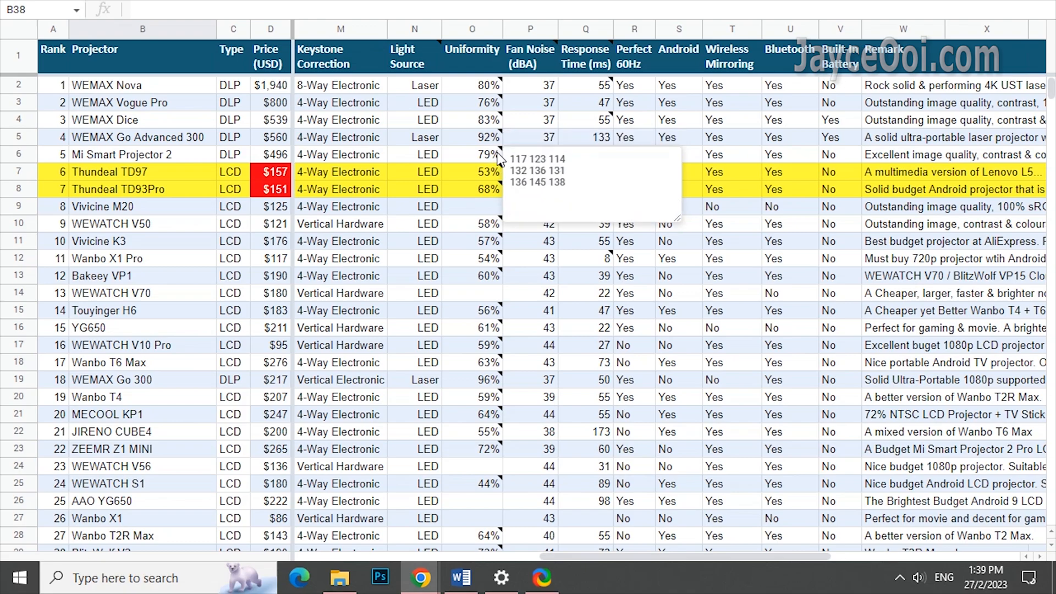
mouse_move(545, 286)
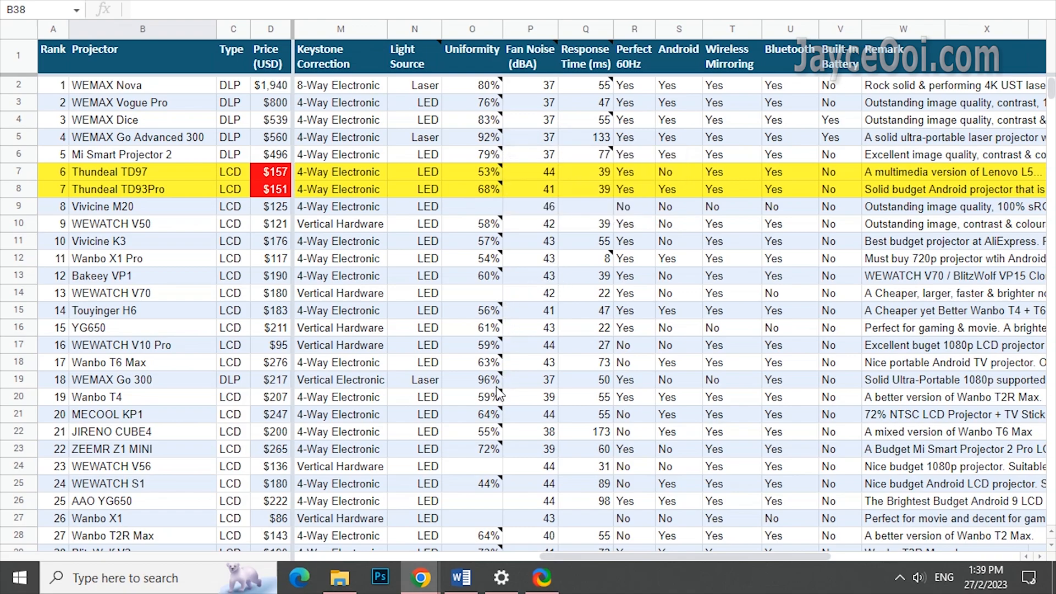
mouse_move(492, 379)
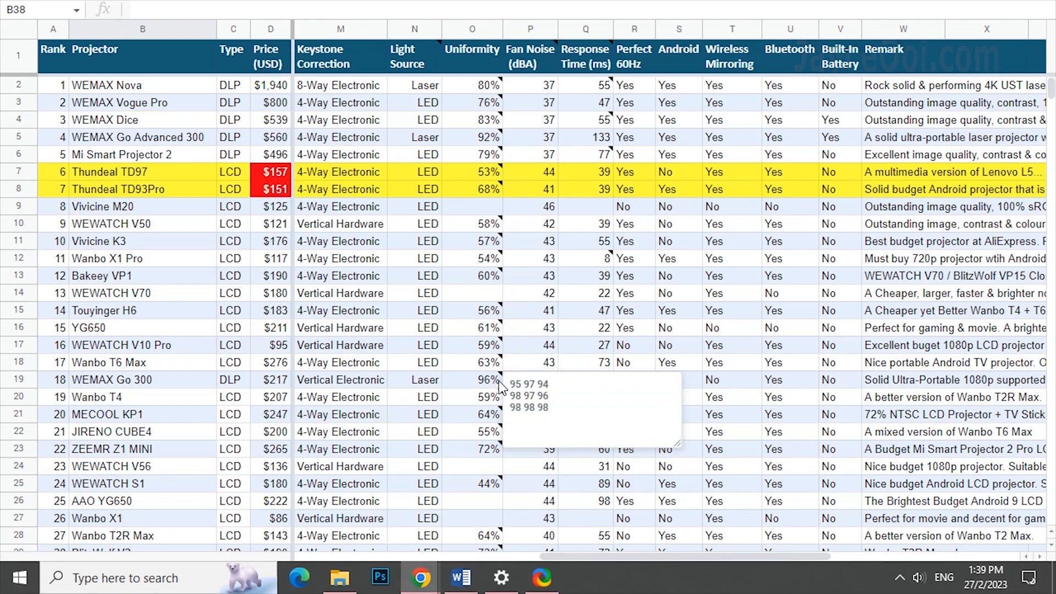
mouse_move(515, 91)
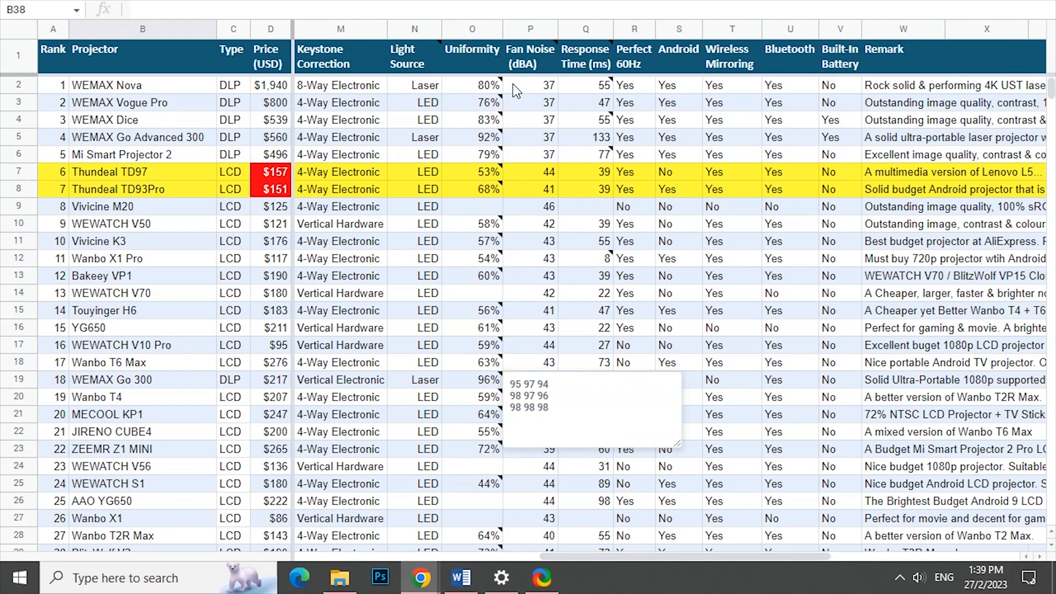